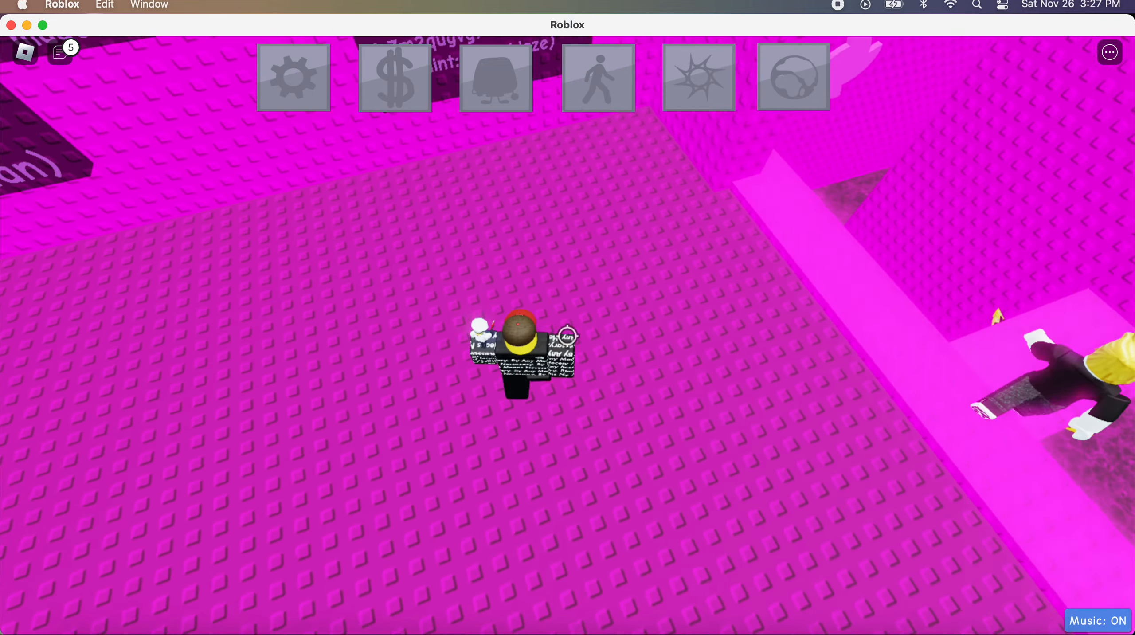
- Walk the avatar forward onto the narrow pink bridge over the dark pit behind another player
left_click(596, 77)
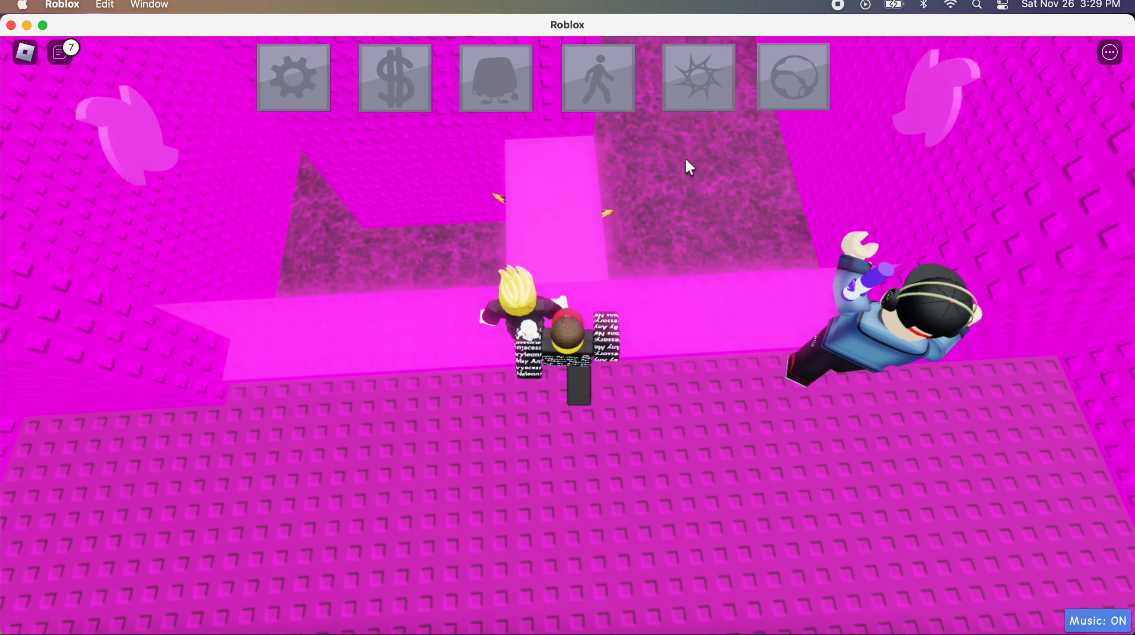
left_click(597, 77)
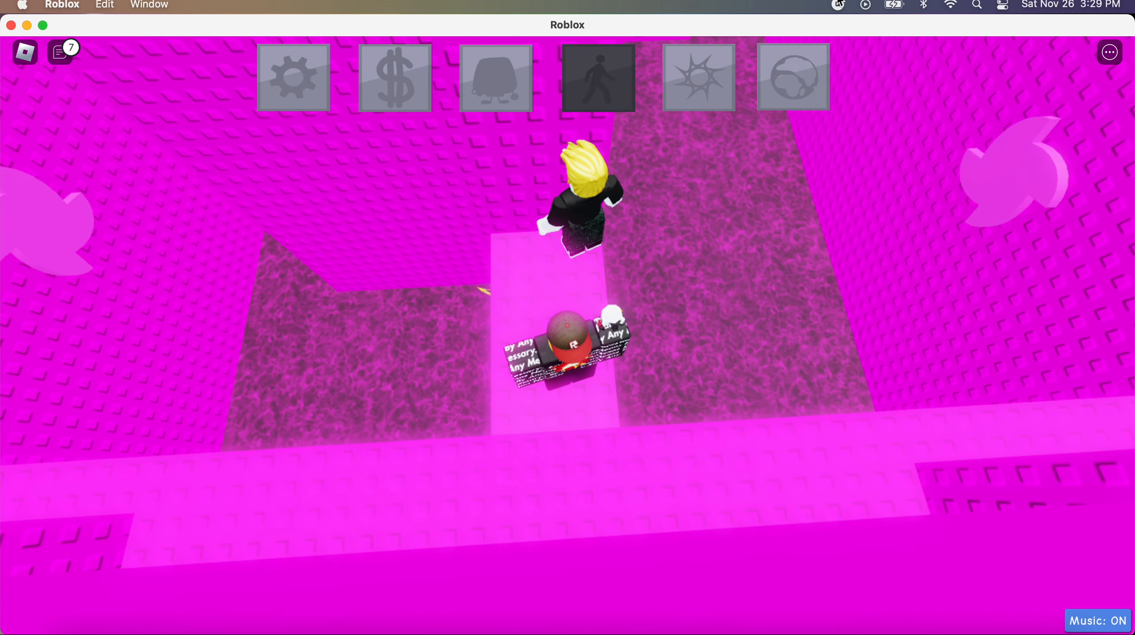